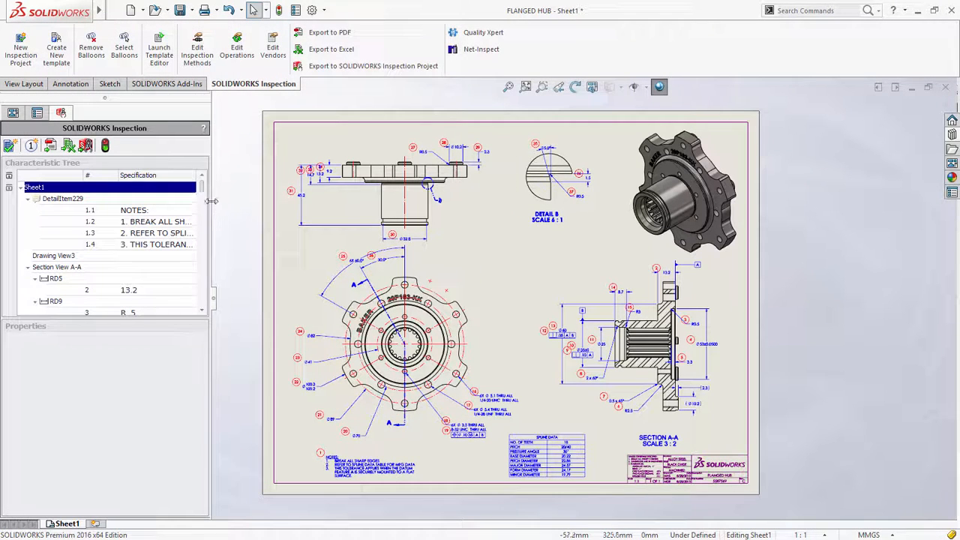
Review the Ø25 and Ø5.1 characteristics, then export the drawing as FLANGED HUB.ixprj.
click(128, 244)
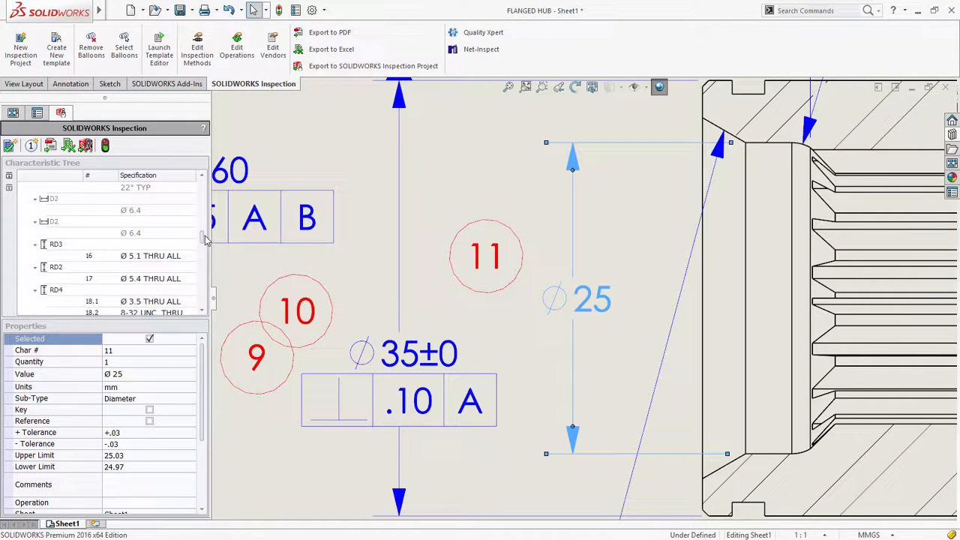
click(113, 255)
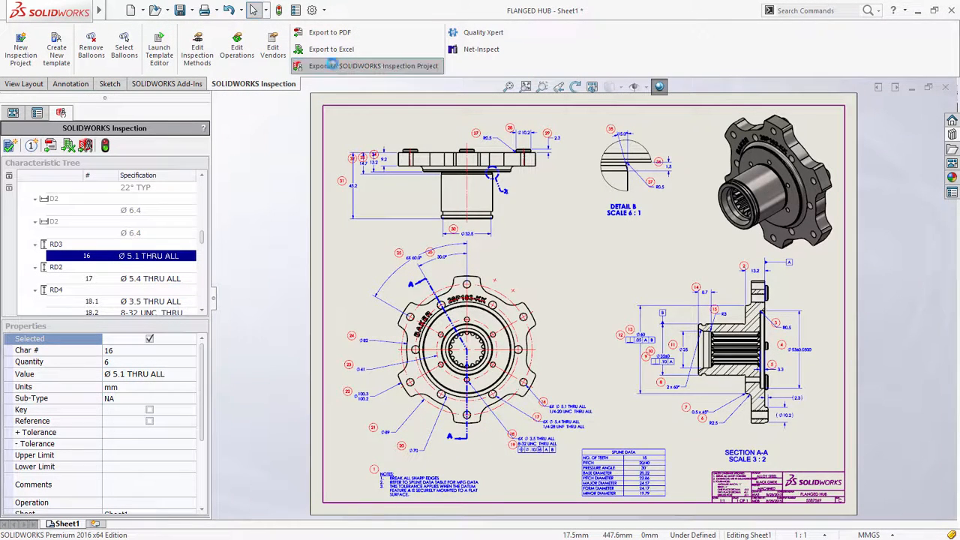
click(373, 66)
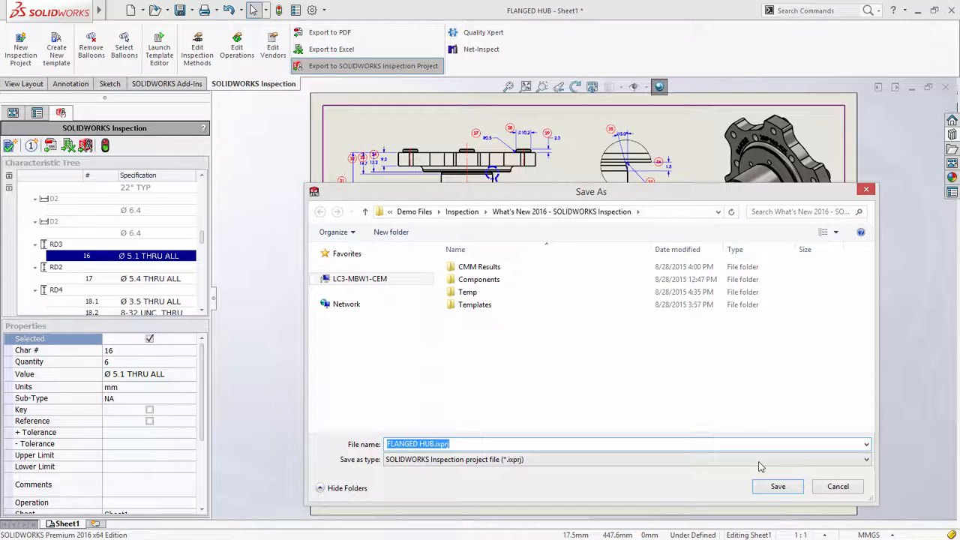
click(778, 486)
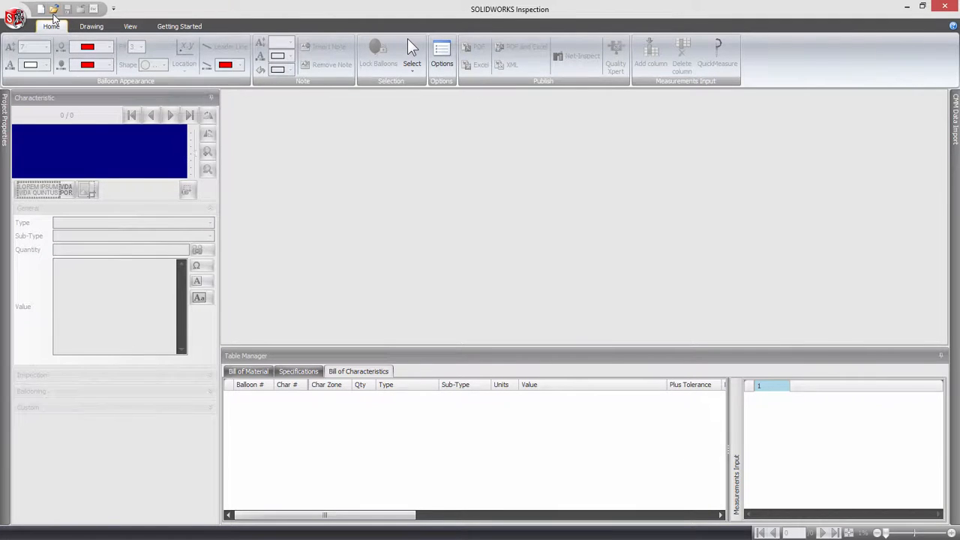
Load the FLANGED HUB project from Quick Access and scroll its ballooned drawing.
click(53, 8)
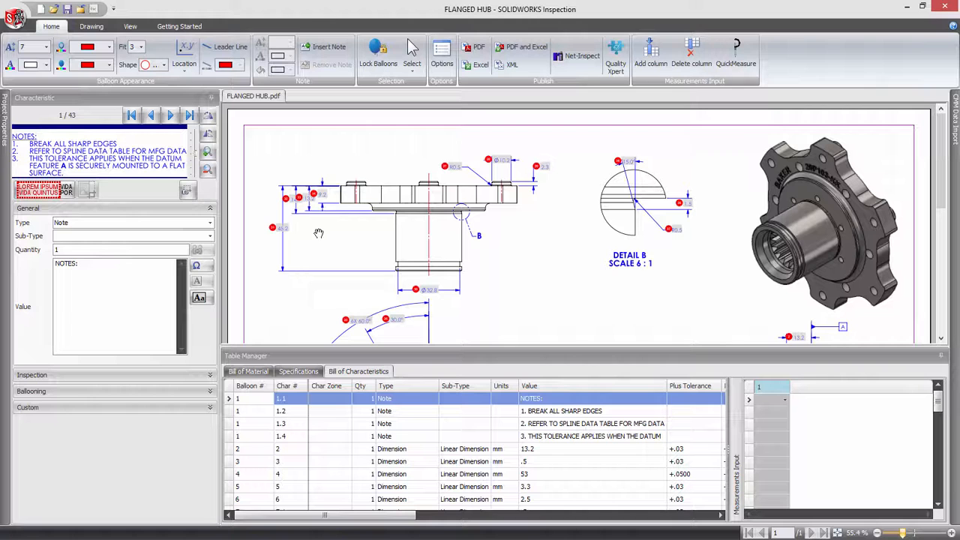
mouse_move(713, 247)
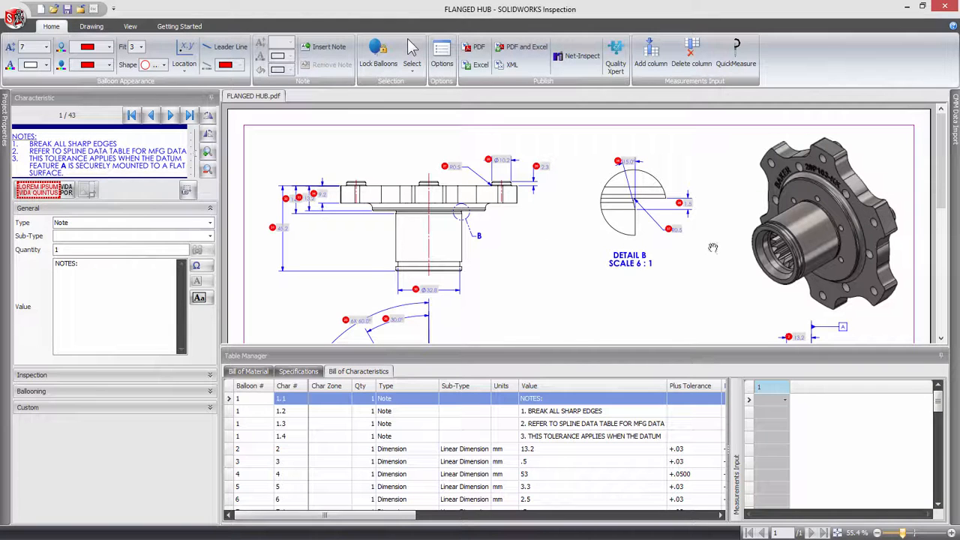
scroll(down, 3)
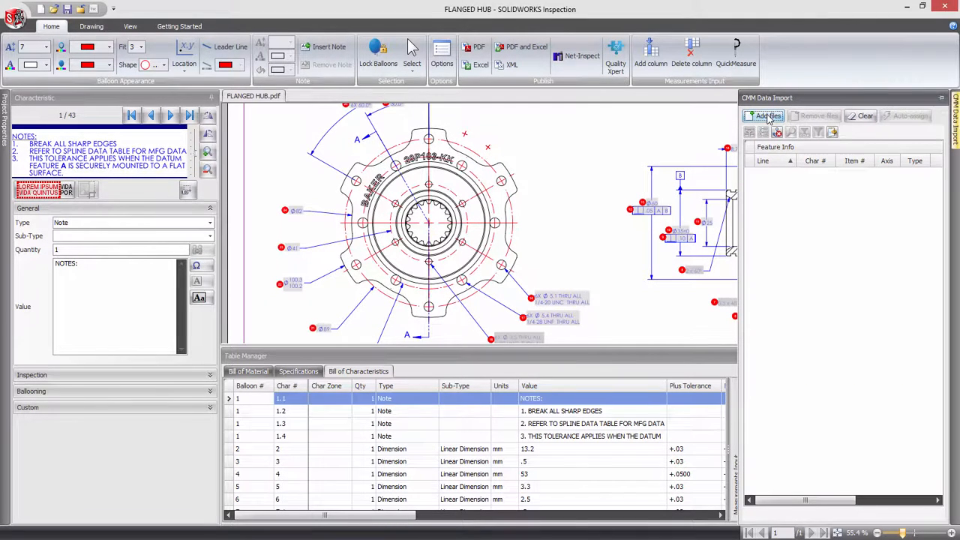
Add the CMM result files, auto-assign them and overwrite the existing results.
click(763, 116)
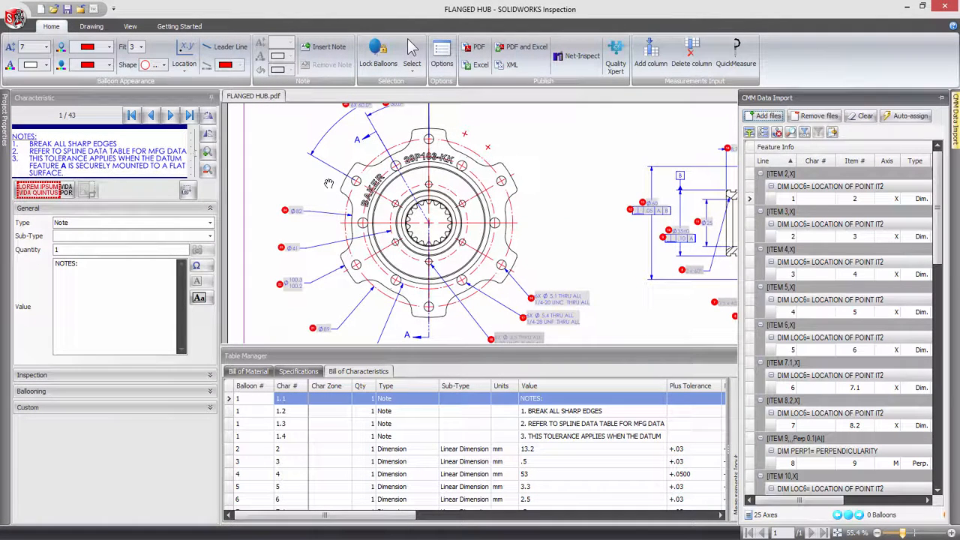
click(910, 116)
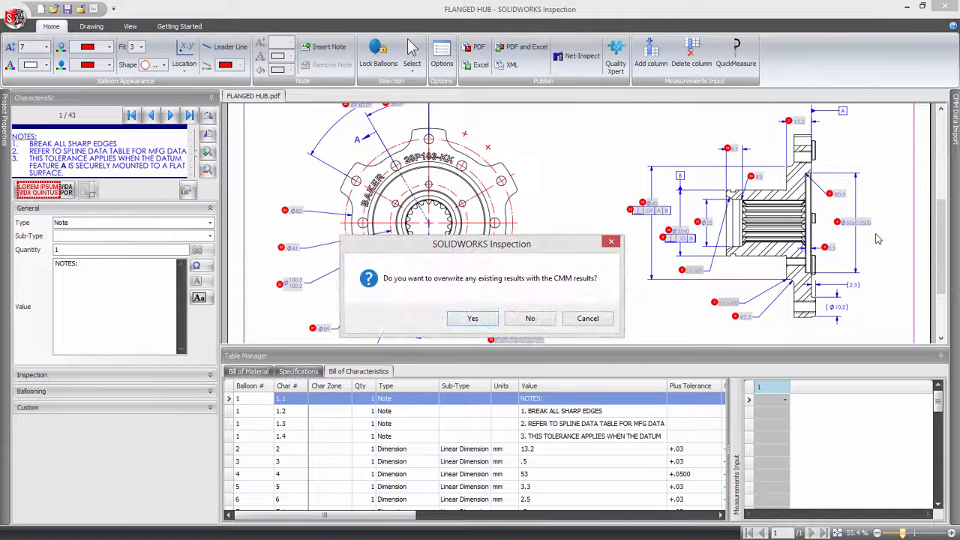
click(472, 319)
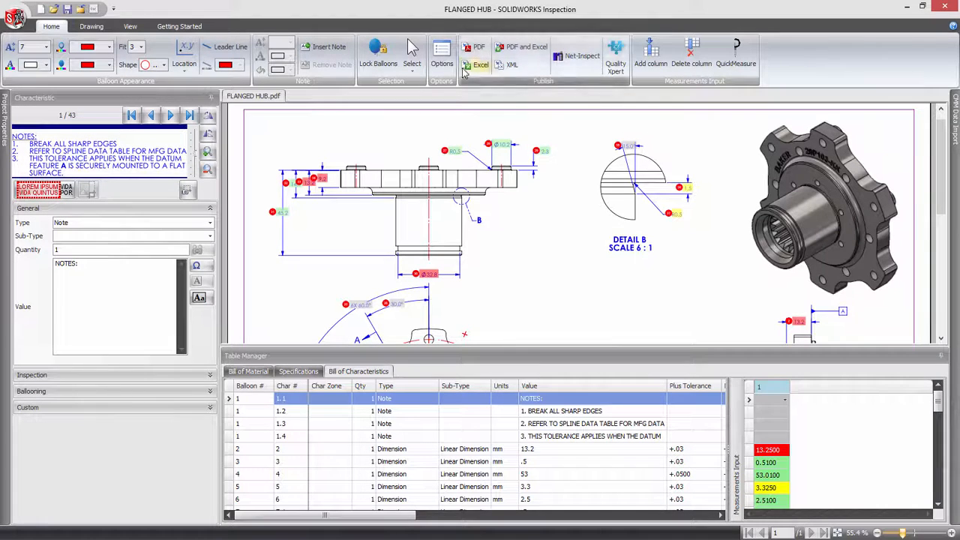
Export the Excel report on the AS9102 - Horizontal.xlt template and review the workbook.
click(481, 64)
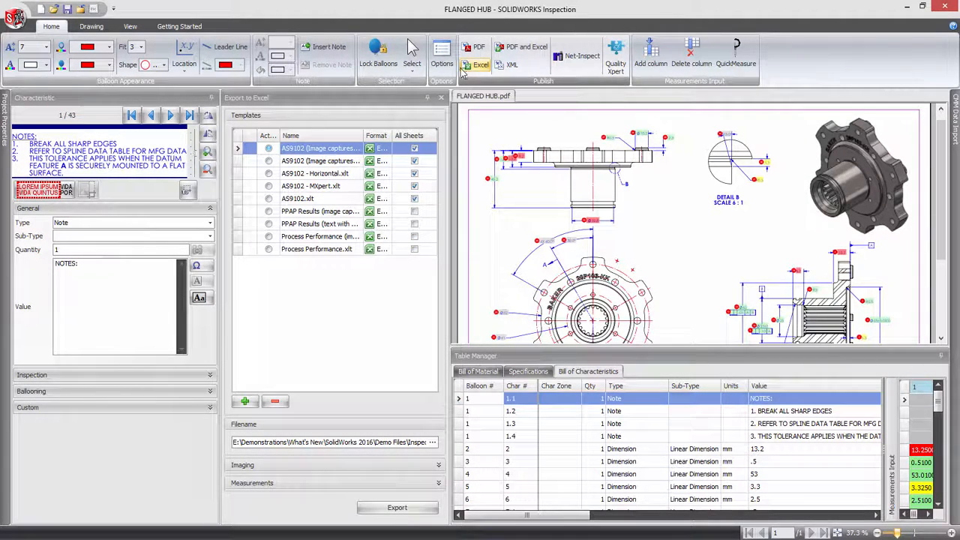
click(268, 173)
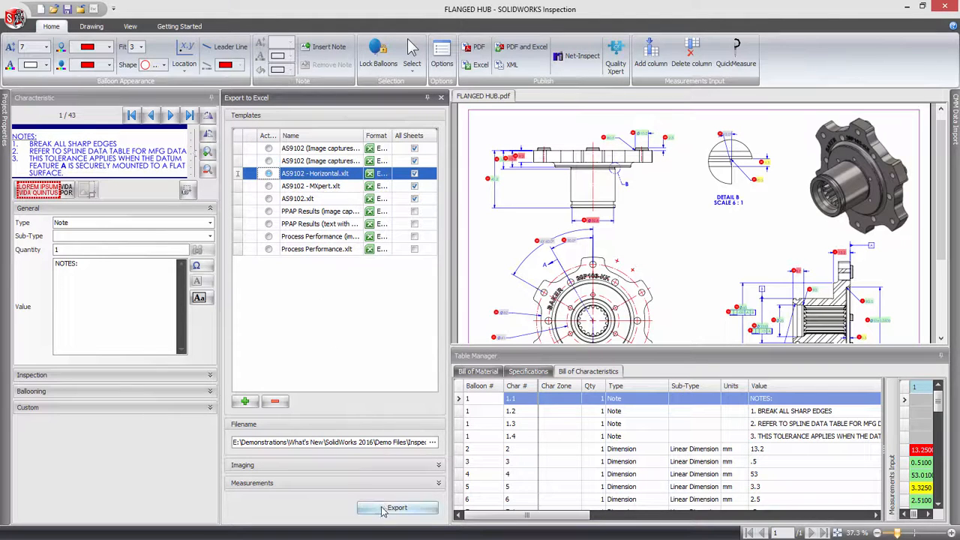
click(397, 508)
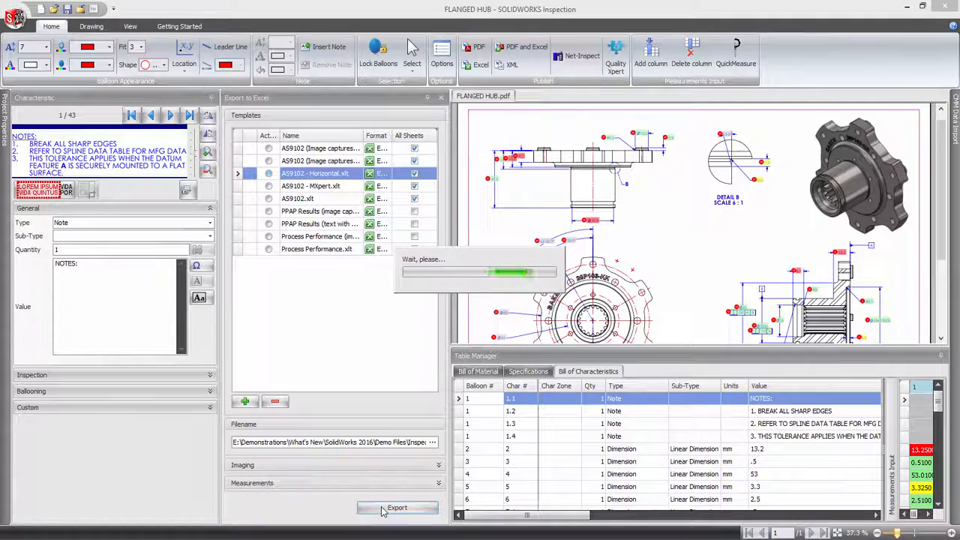
click(396, 508)
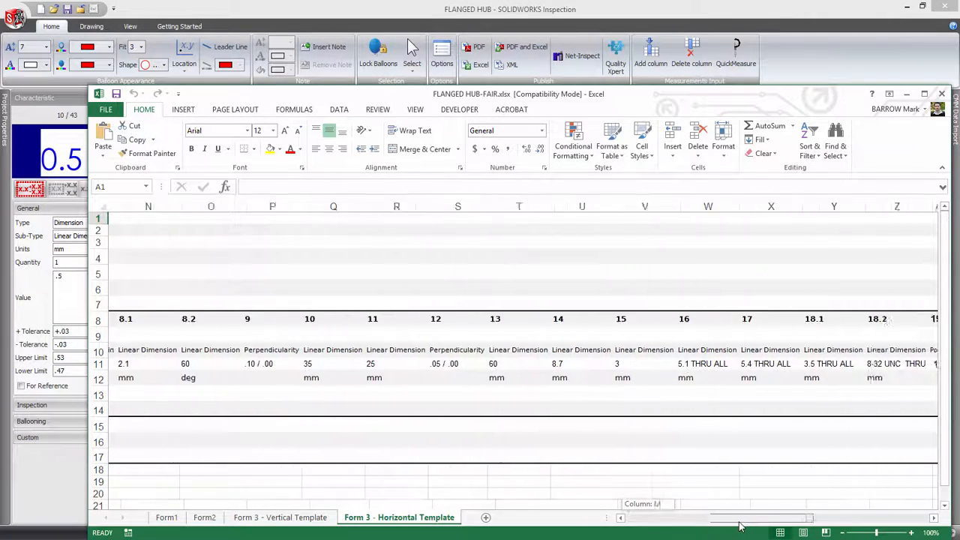
scroll(right, 3)
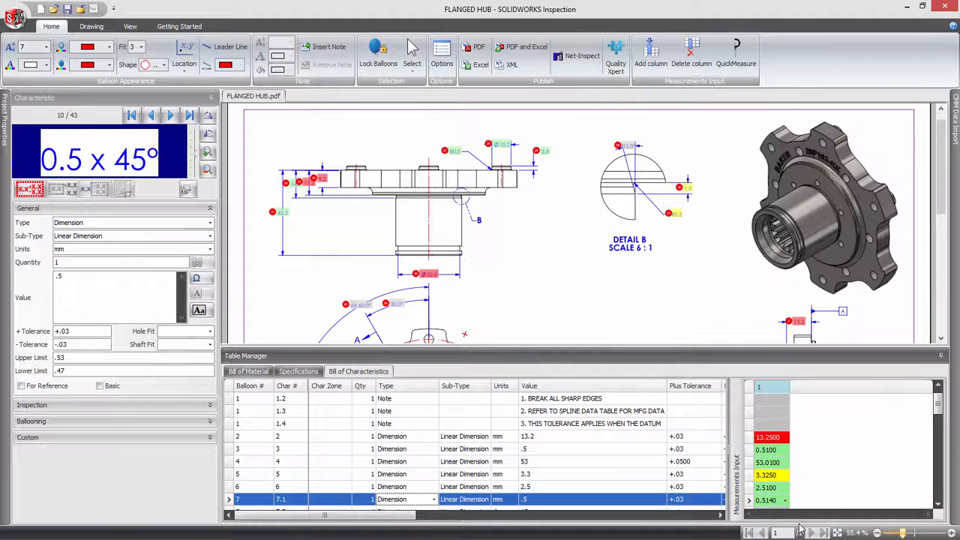
mouse_move(570, 71)
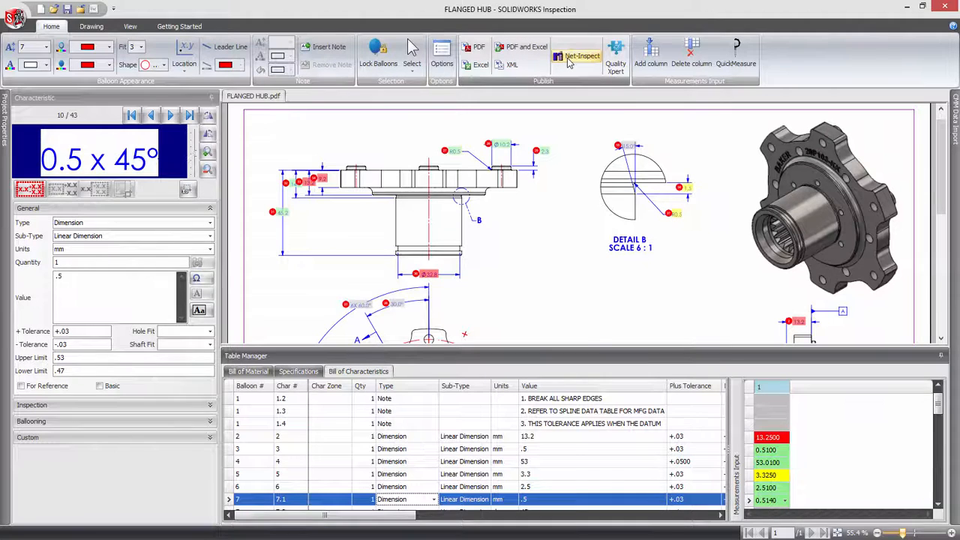
click(582, 56)
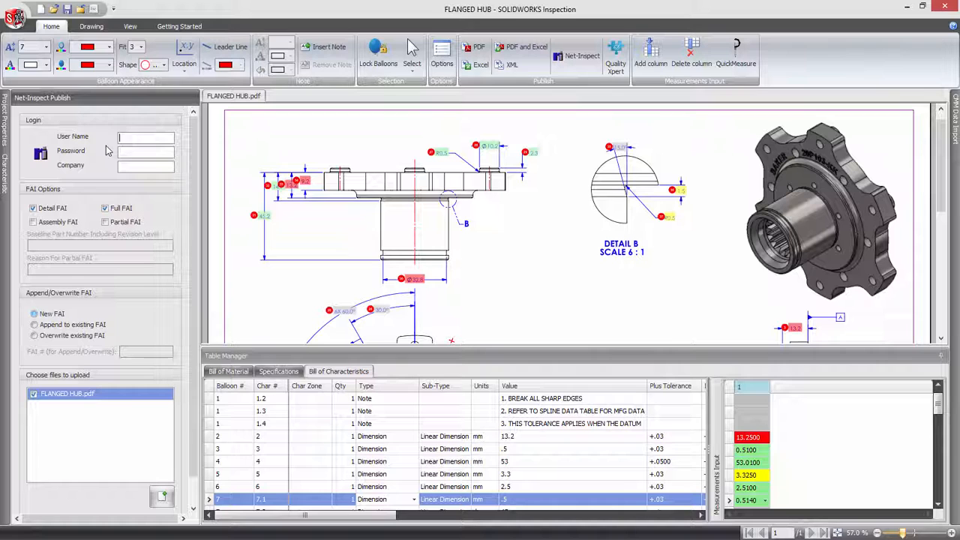
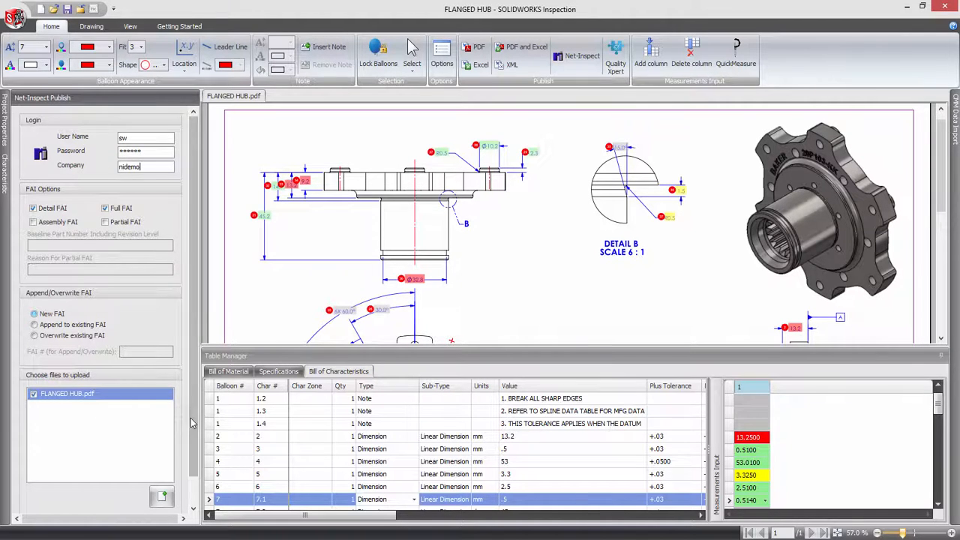
click(106, 496)
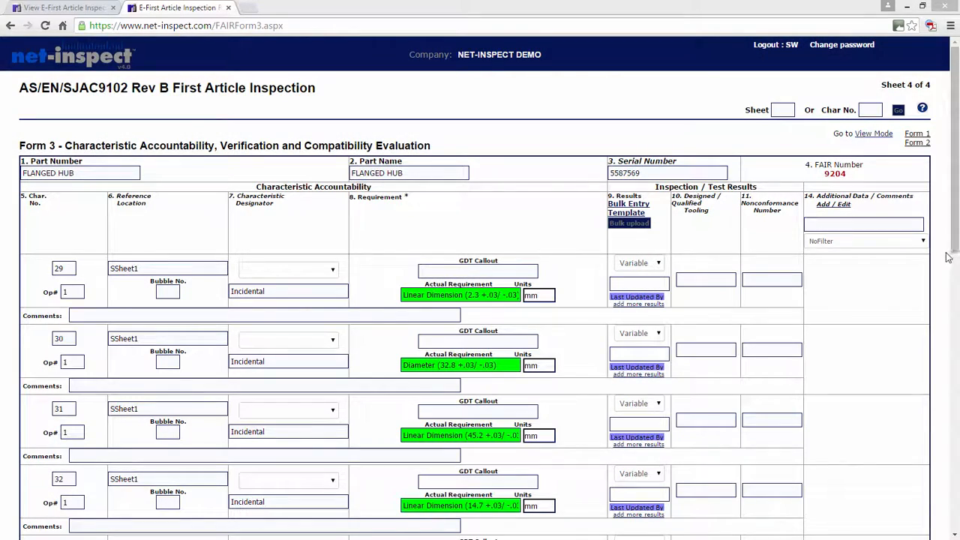
Scroll through Form 3 of the uploaded Net-Inspect FAIR in the browser.
scroll(down, 3)
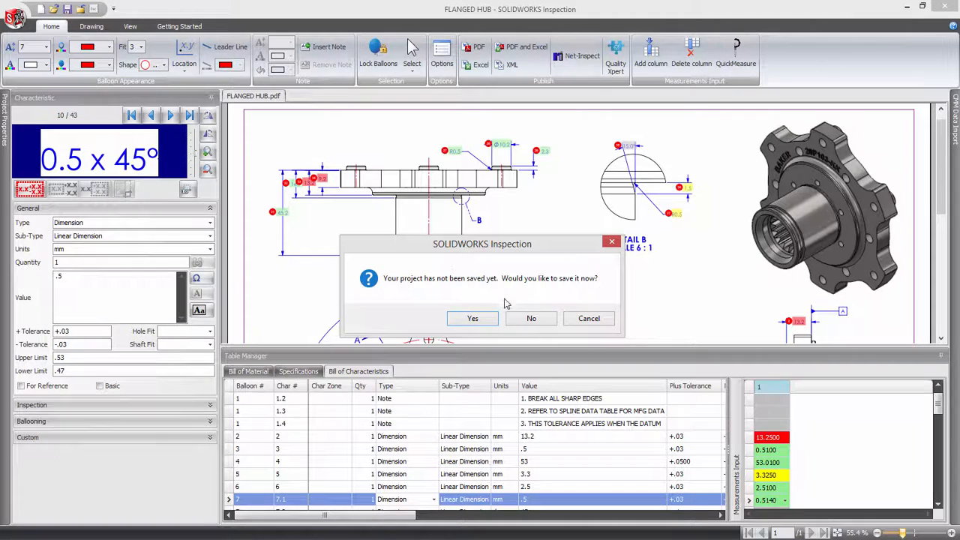
Dismiss the save prompt and start an AS9102 (Metric) project on SOLIDWORKS Inspection 2016.PDF.
click(531, 318)
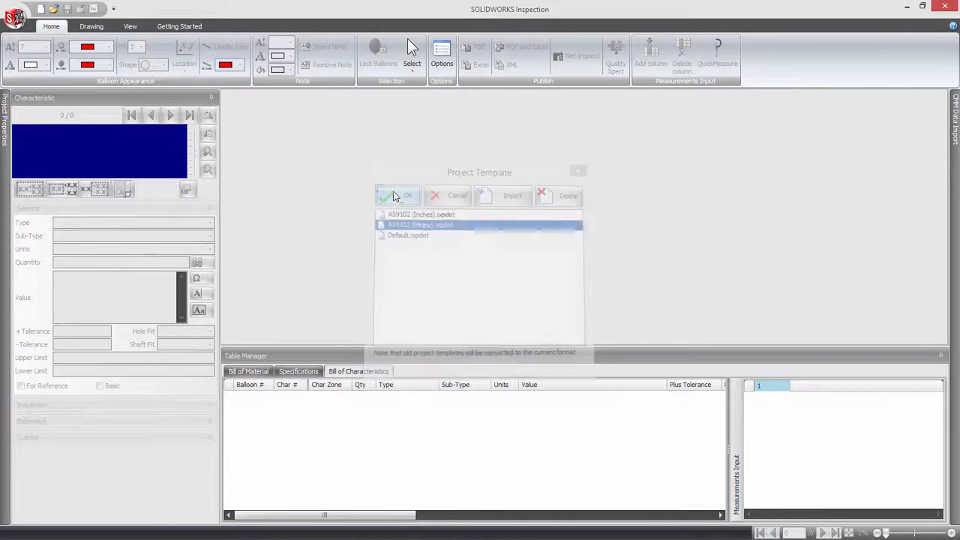
click(397, 196)
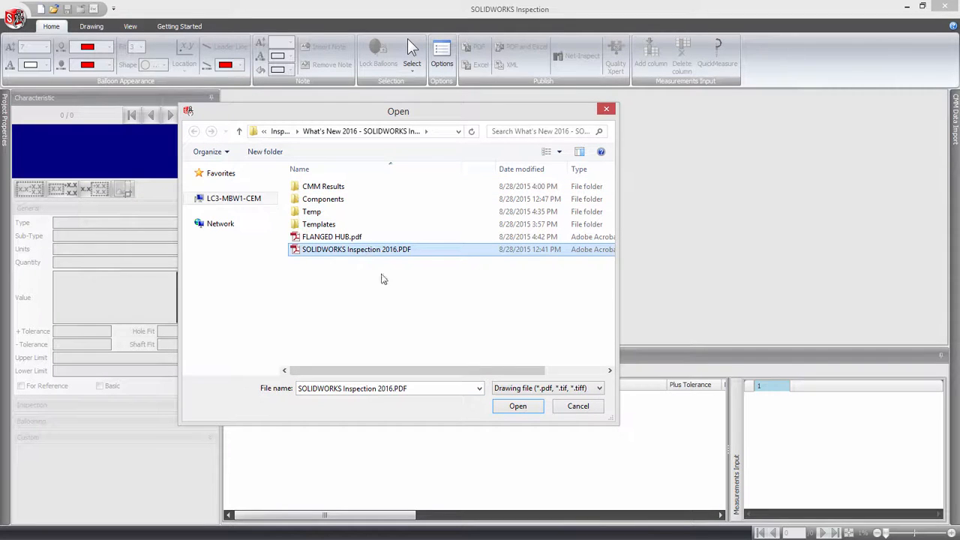
click(518, 405)
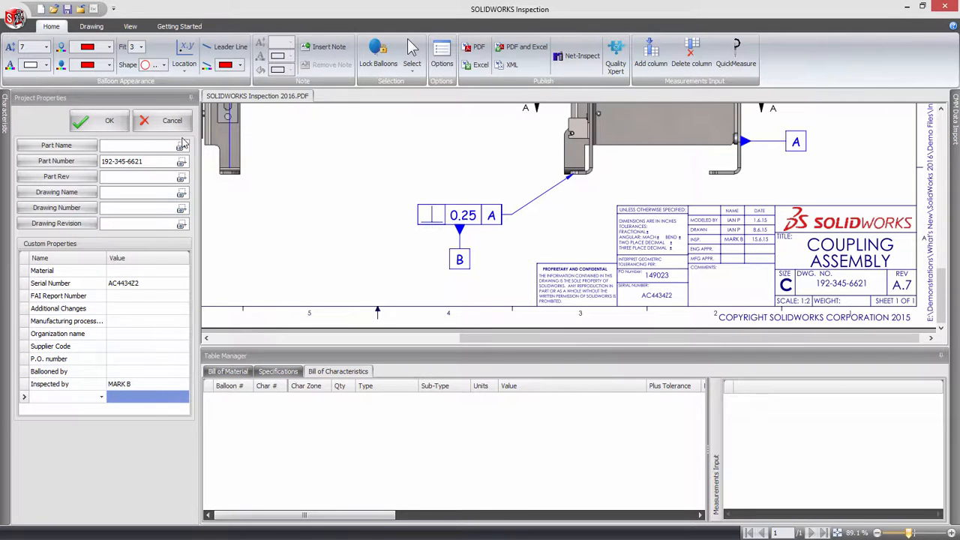
Accept the Project Properties so the coupling assembly drawing fills the workspace.
click(101, 120)
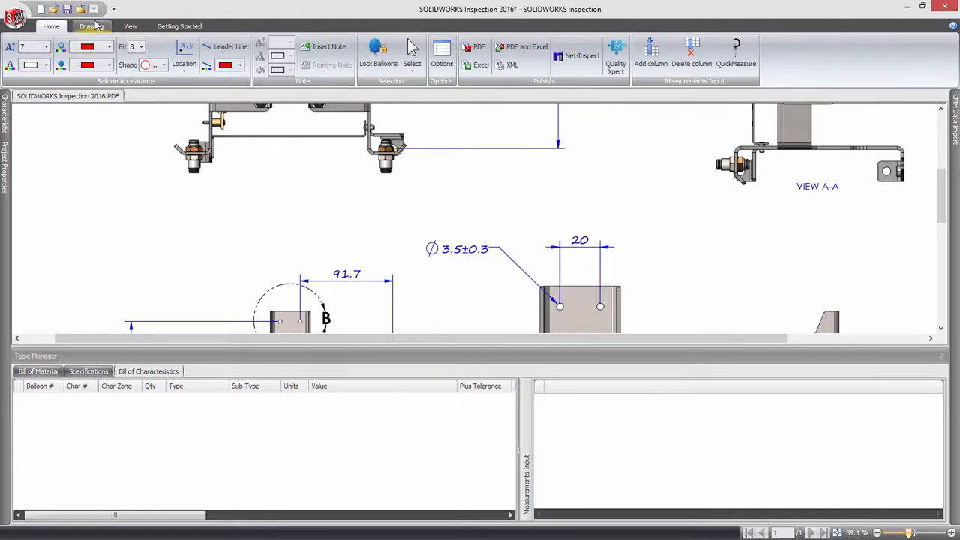
Capture the misread 91.7 and 20 dimensions, delete both characteristics, and bring up the application menu.
click(91, 26)
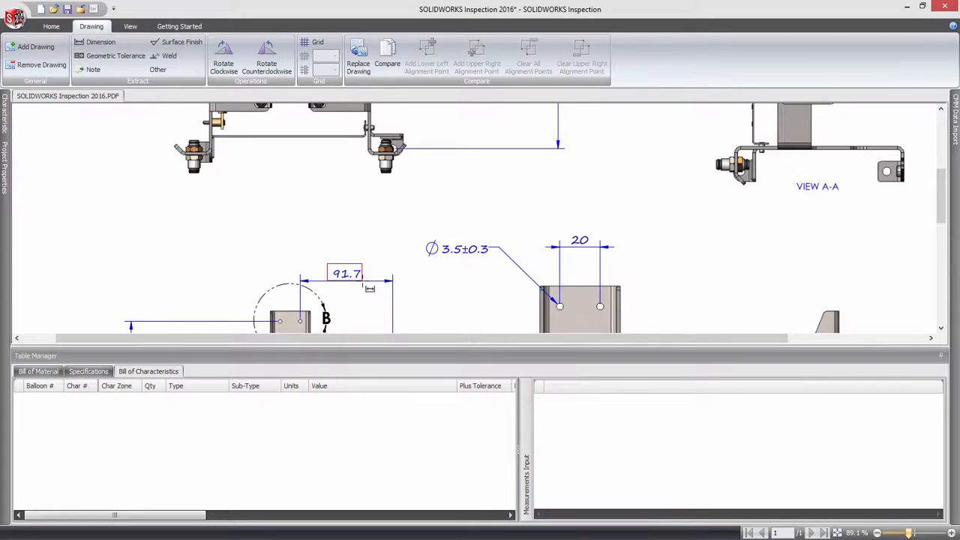
click(346, 272)
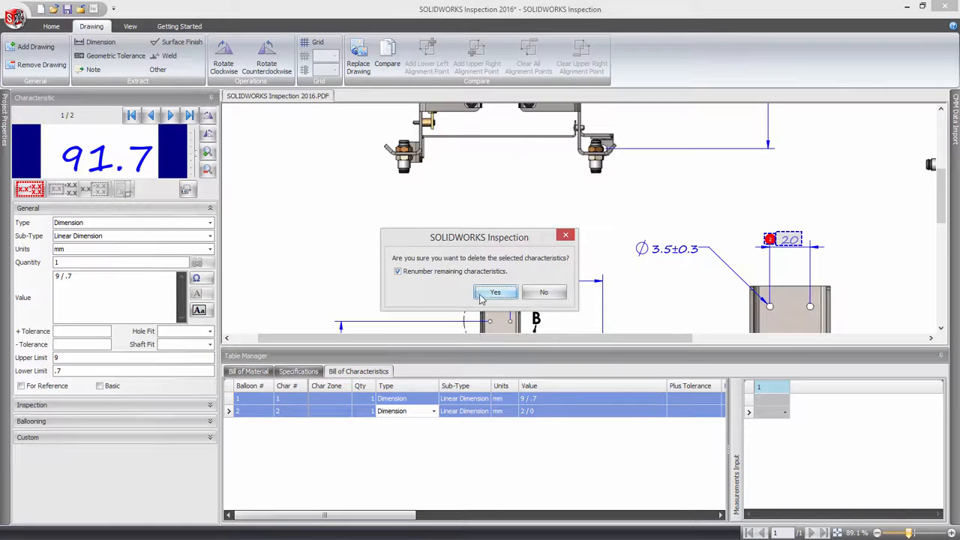
click(495, 292)
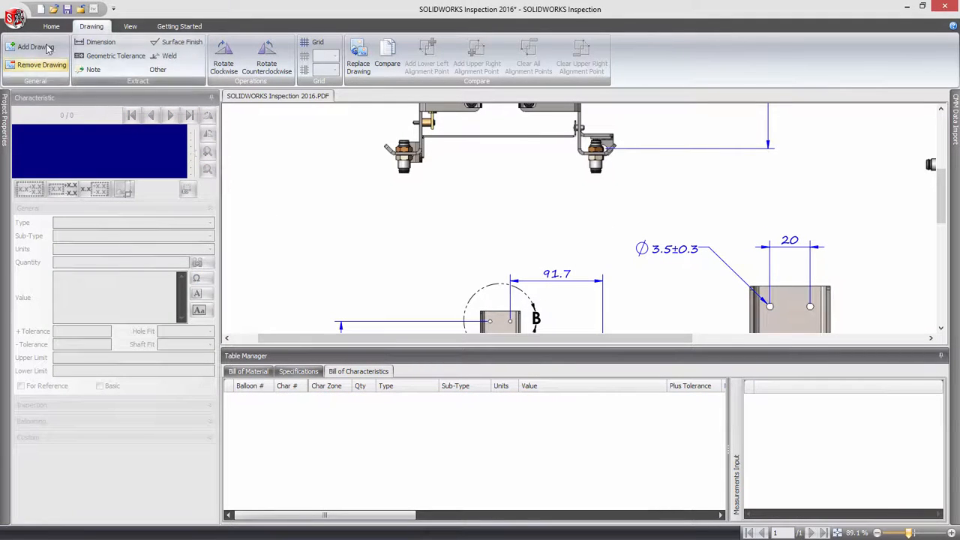
click(15, 14)
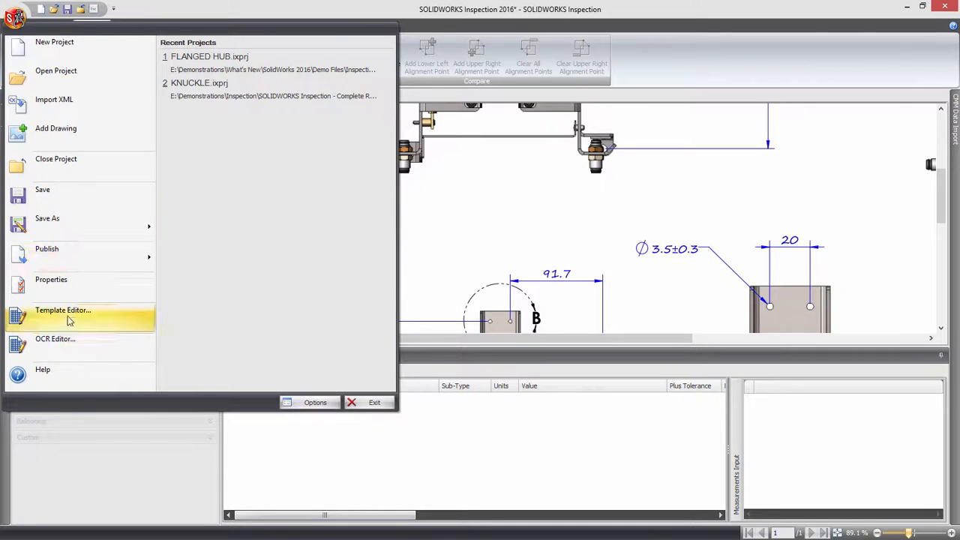
Load SOLIDWORKS Inspection 2016.PDF into the OCR Editor without previous data and scroll to the sample text.
click(55, 338)
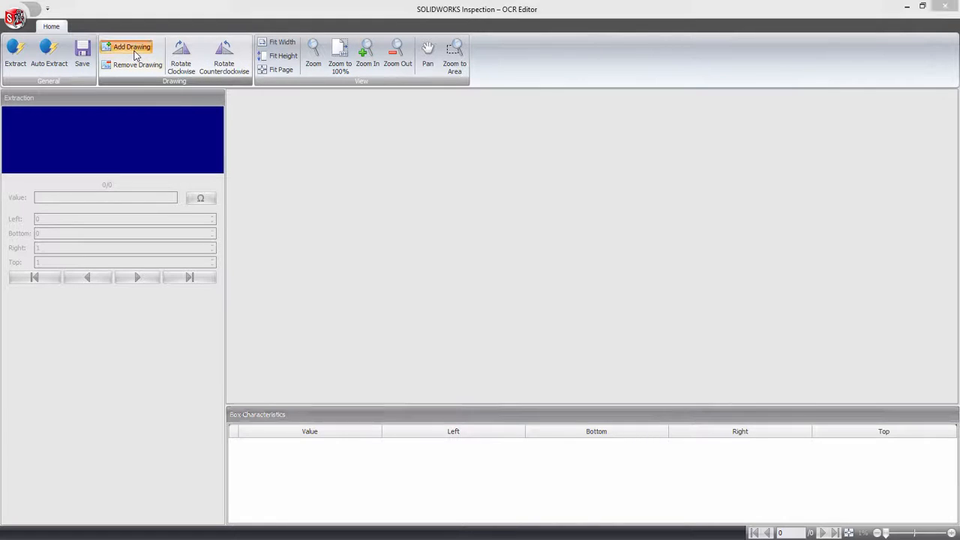
click(132, 47)
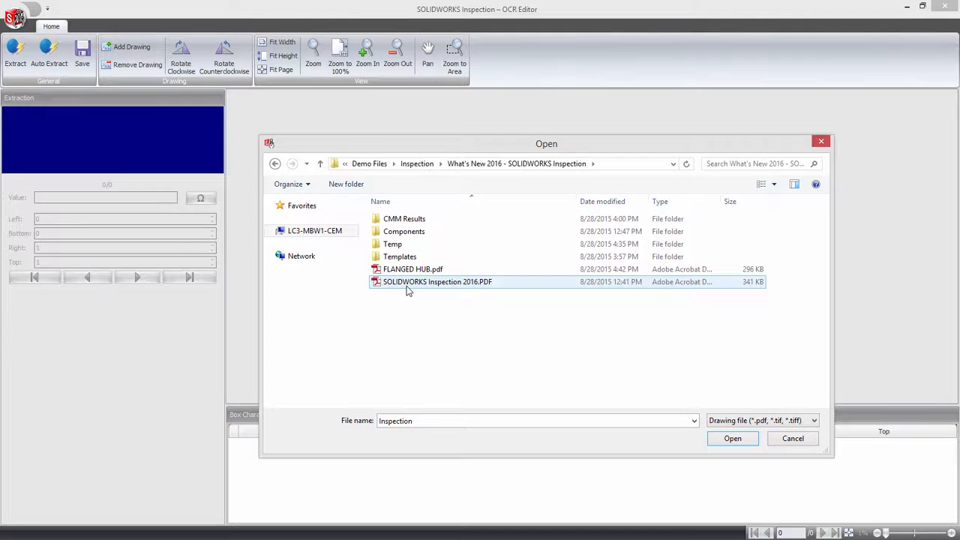
click(732, 438)
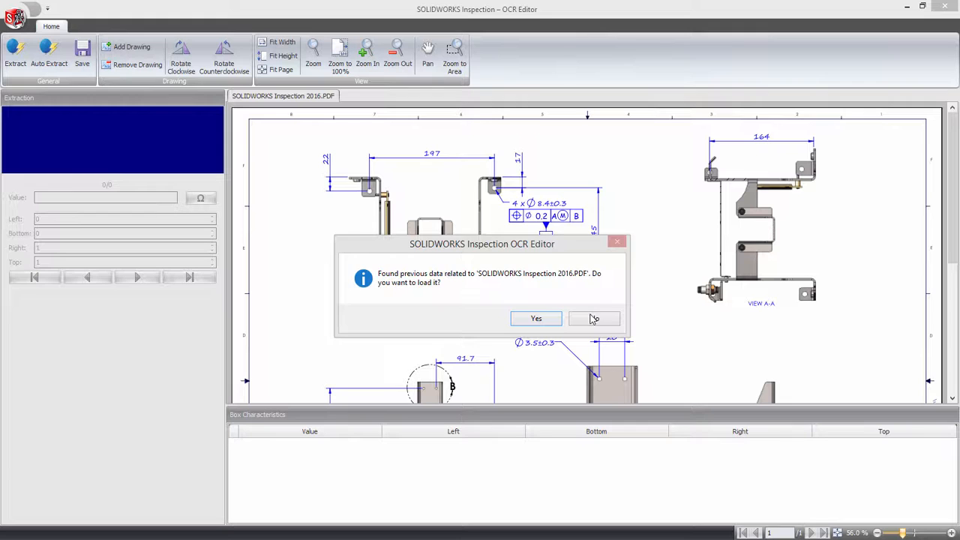
click(594, 318)
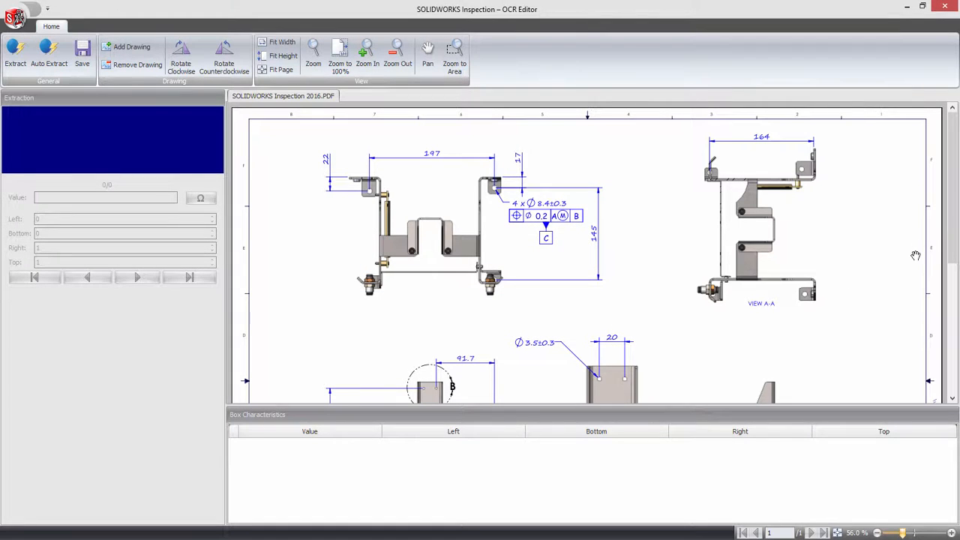
scroll(down, 3)
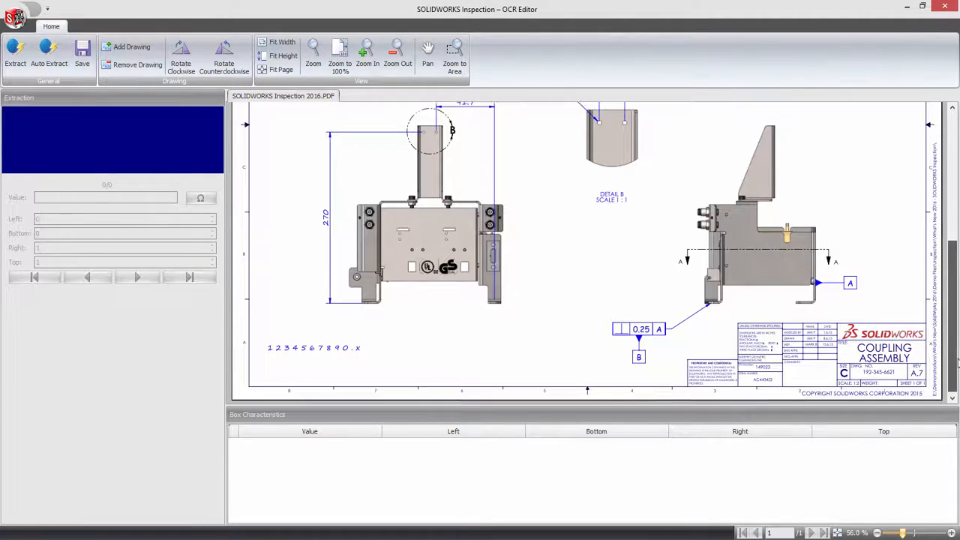
Extract the 1234567890.x string into twelve characters and correct the misread 5 to 3.
click(49, 54)
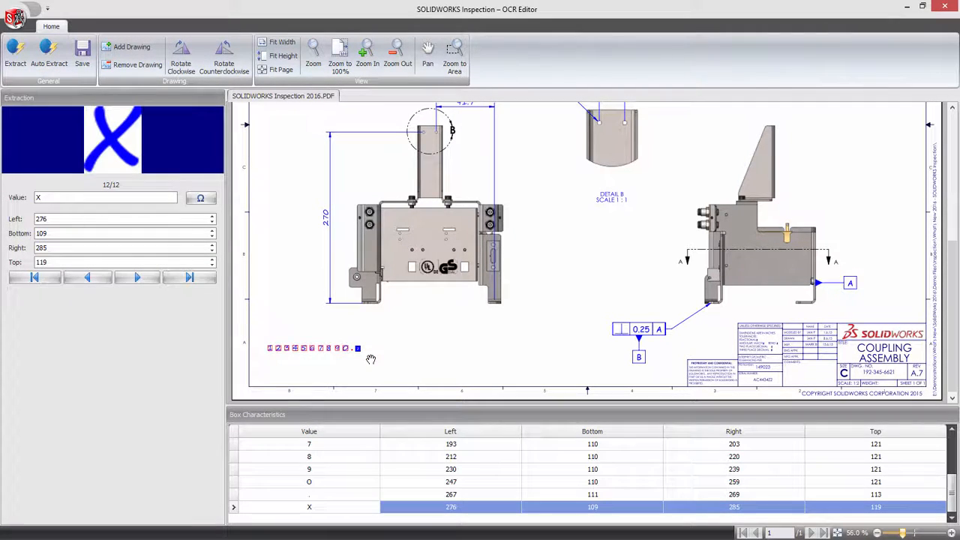
click(34, 277)
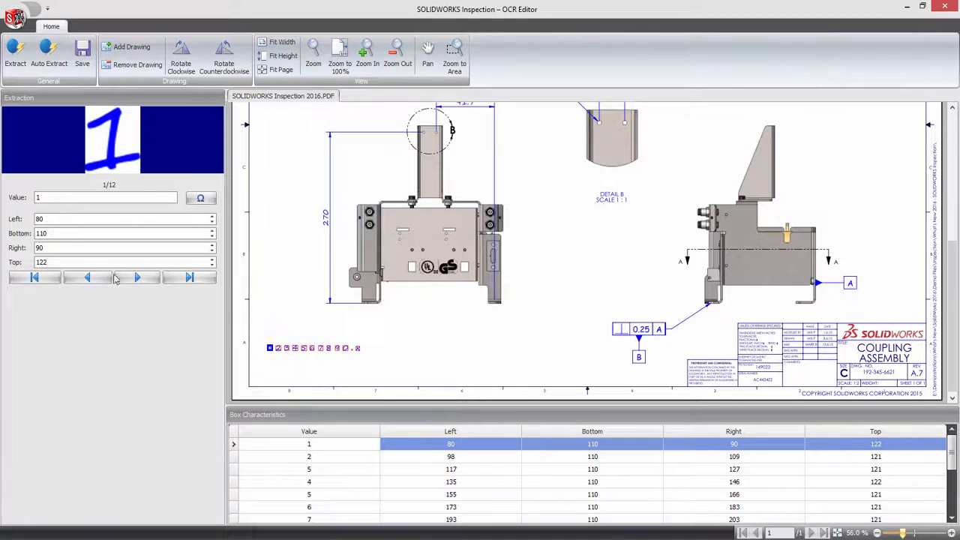
click(136, 276)
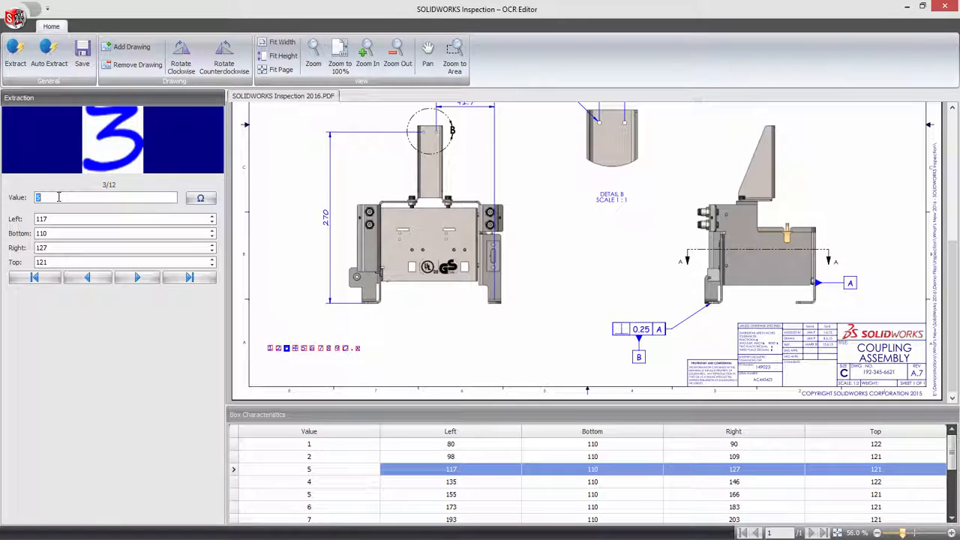
click(137, 278)
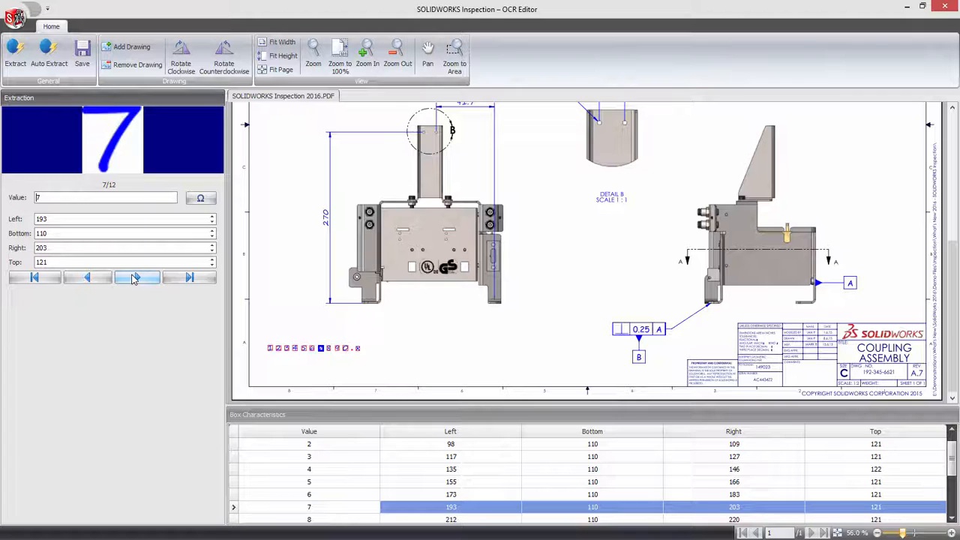
Correct the misread O to 0 and adjust the bottom edge of the period's box.
click(136, 277)
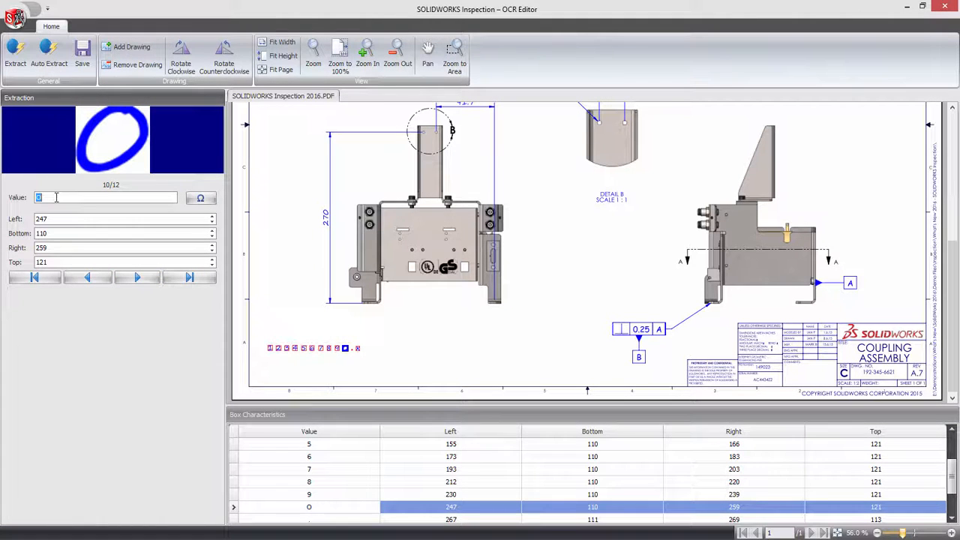
click(138, 277)
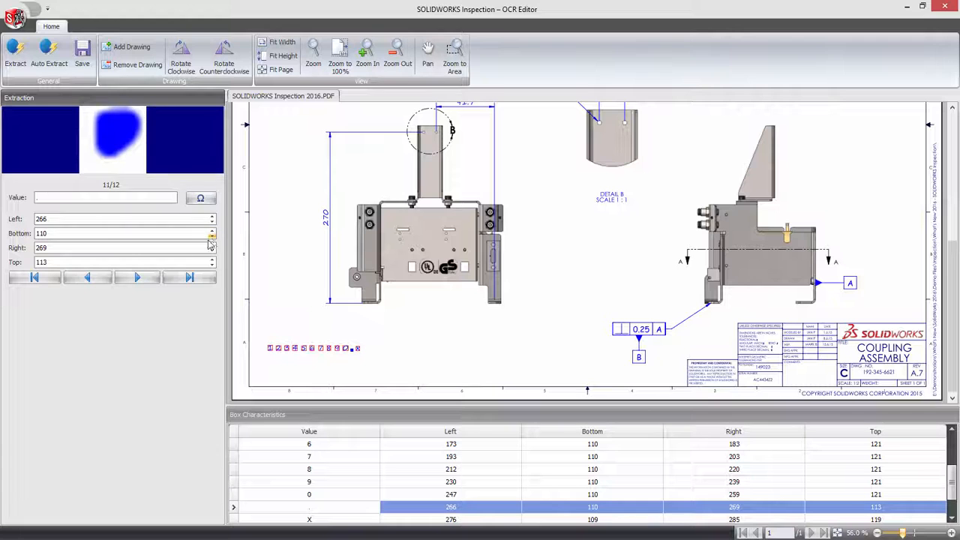
click(137, 277)
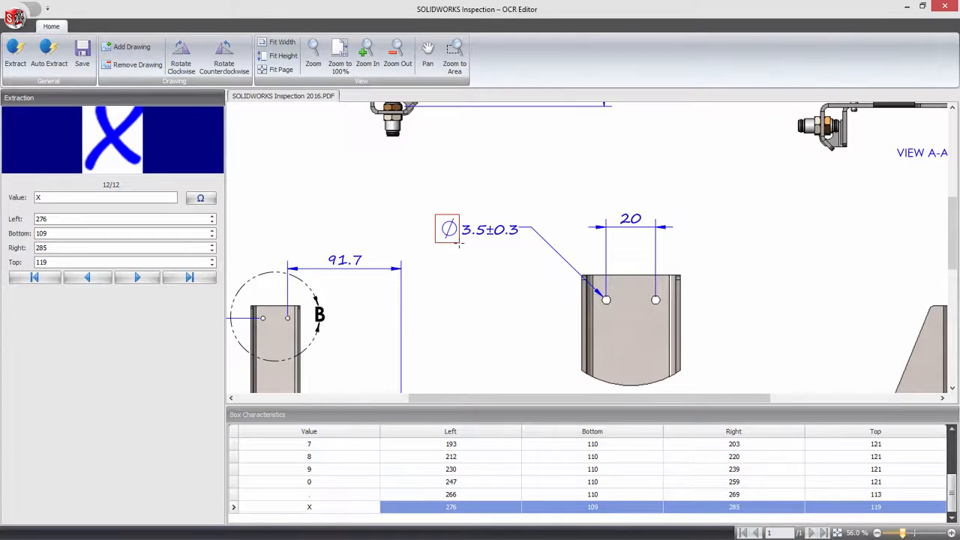
Assign ø and ± to the diameter and plus-minus boxes and narrow the ± box's right edge.
click(200, 198)
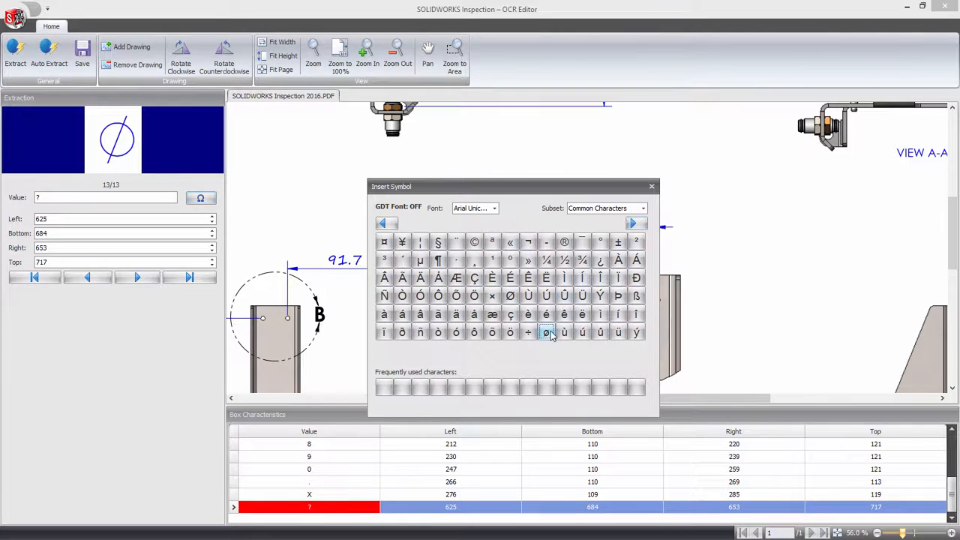
click(547, 332)
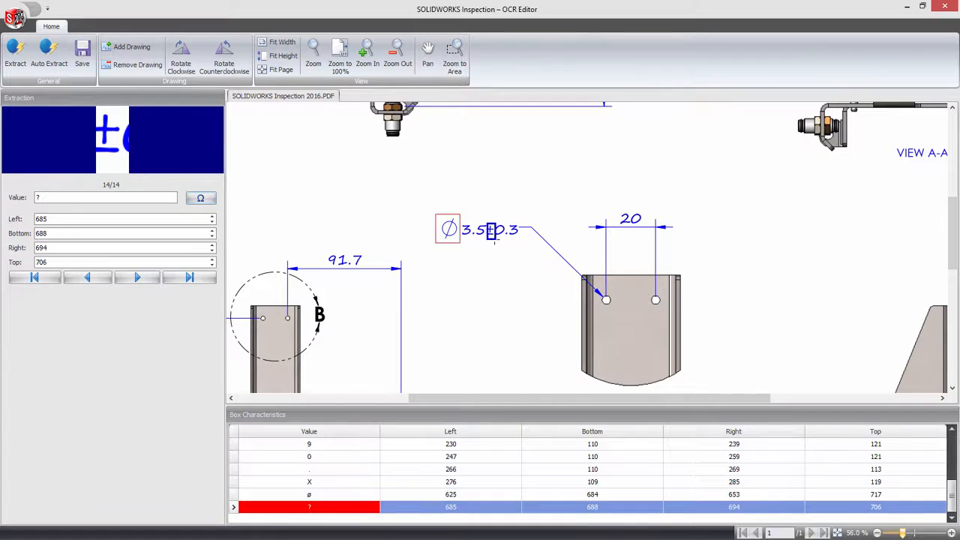
click(212, 252)
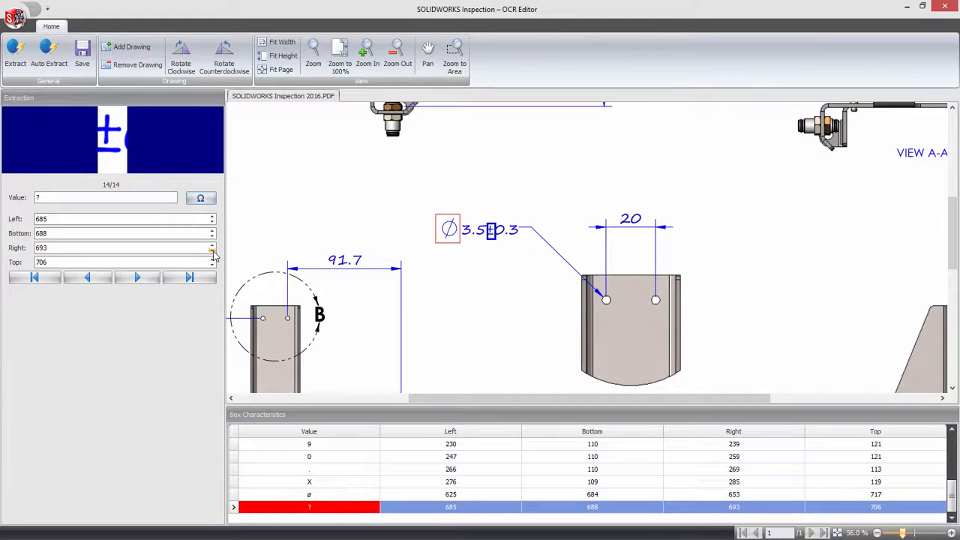
click(200, 197)
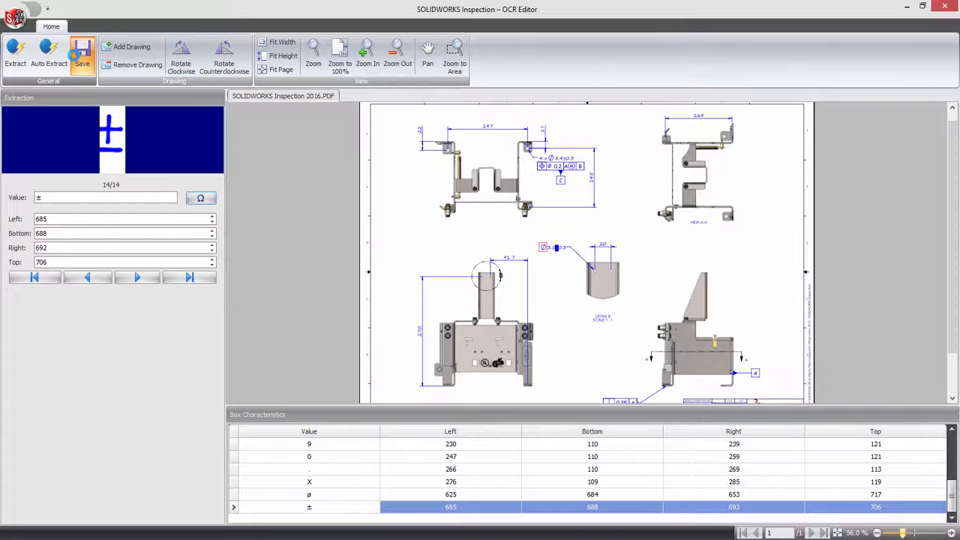
Save the custom OCR dictionary and return to the project drawing.
click(82, 52)
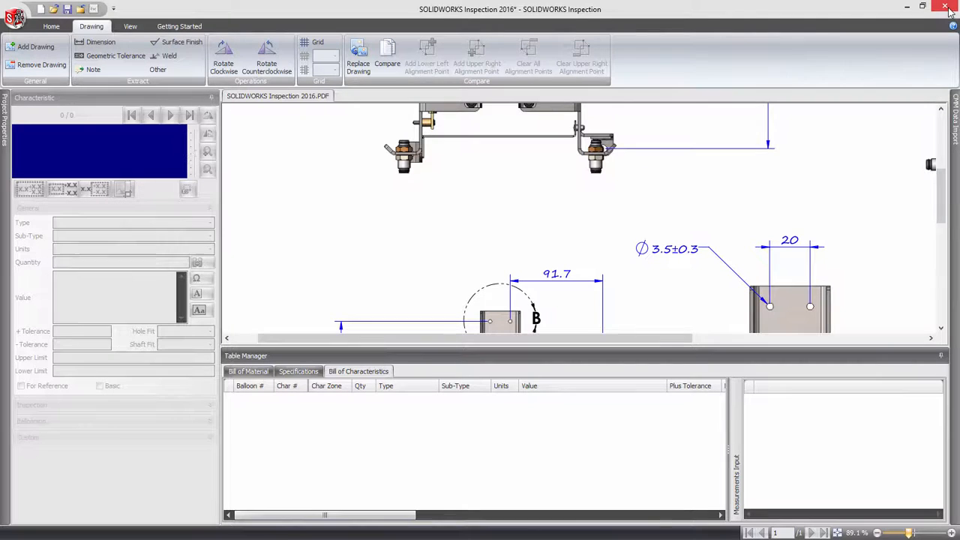
mouse_move(289, 182)
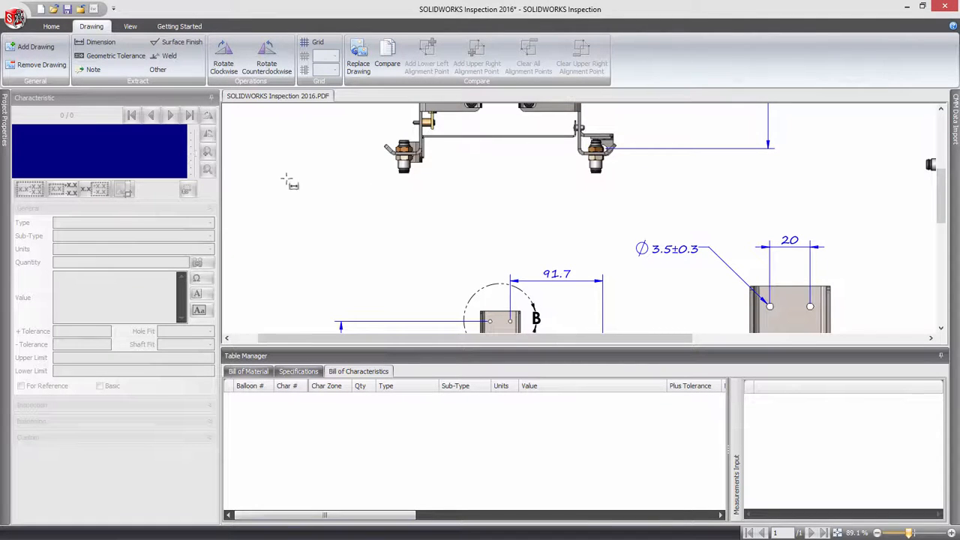
In Project Options > Imaging/OCR, add the custom dictionary and enable Use selected custom dictionary.
click(51, 27)
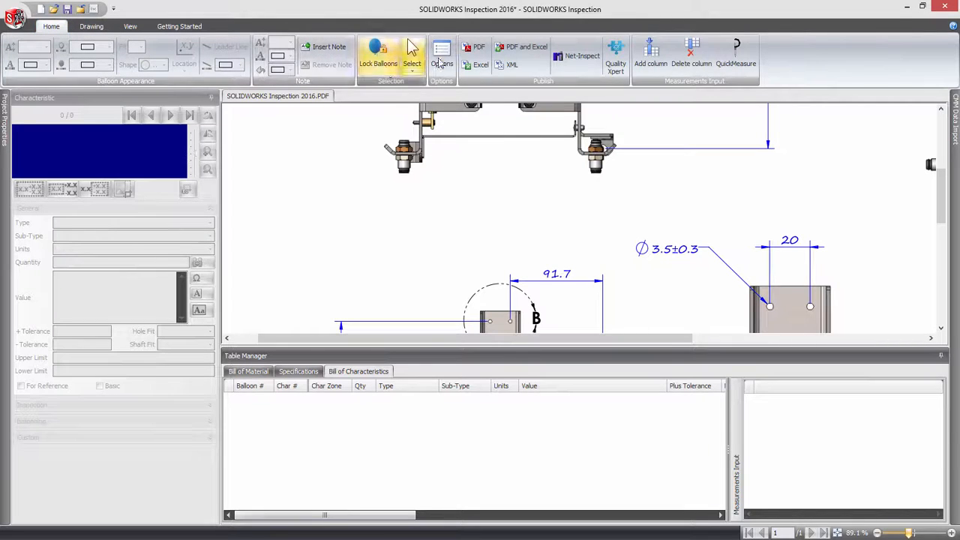
click(442, 52)
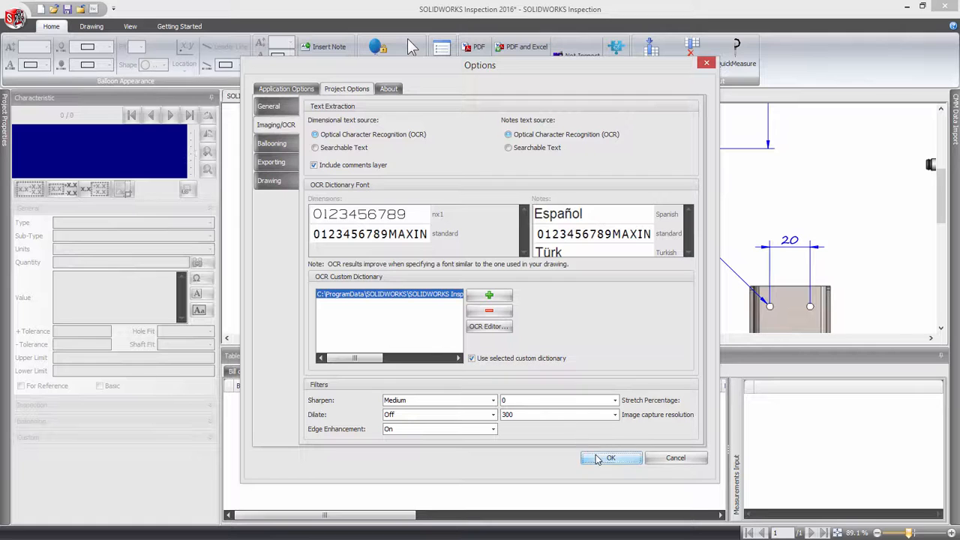
click(611, 458)
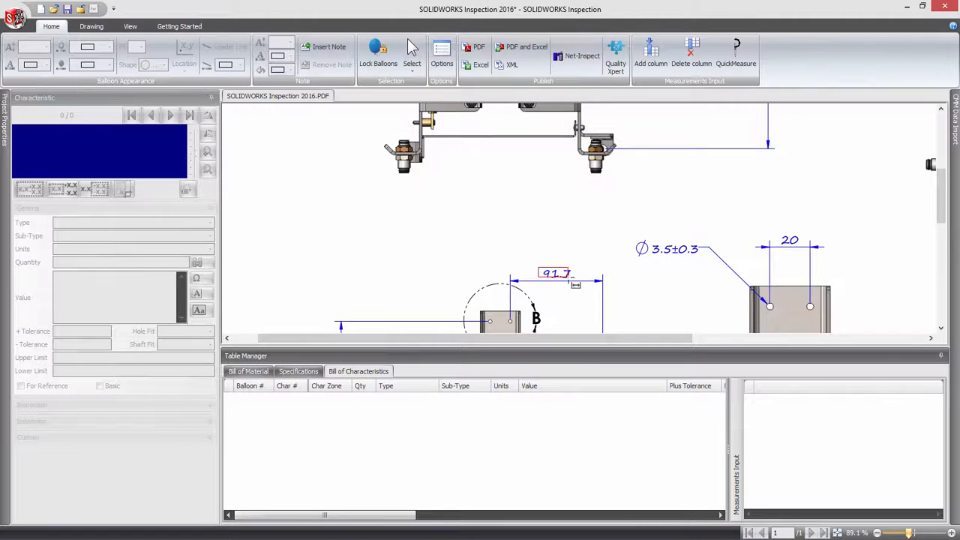
Balloon 91.7, 20 and 3.5±0.3 as characteristics 1, 2 and 3 with the Dimension tool.
click(555, 273)
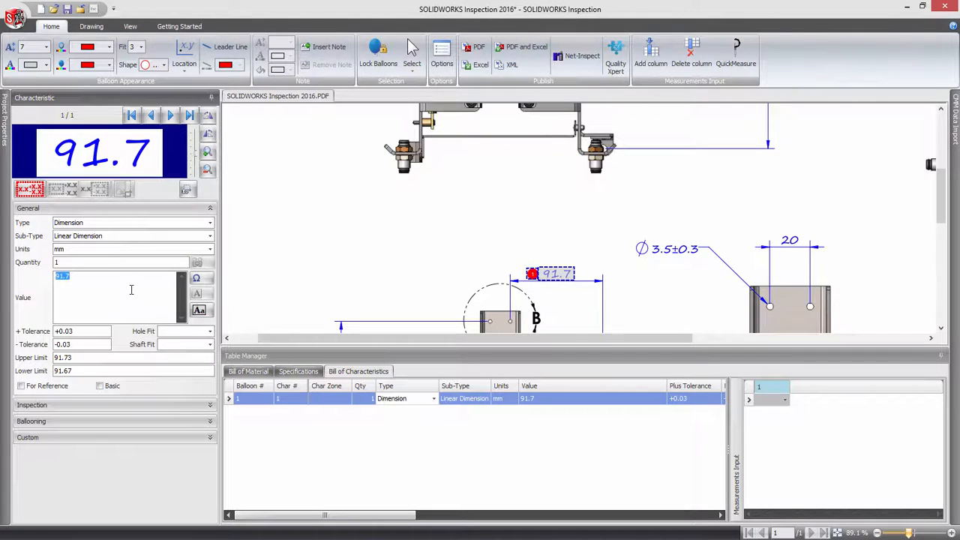
click(789, 240)
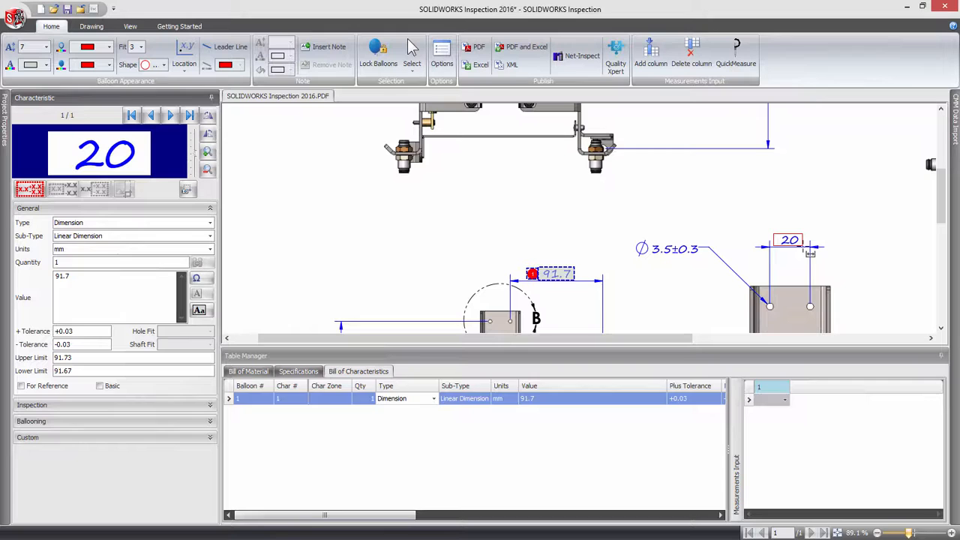
click(789, 240)
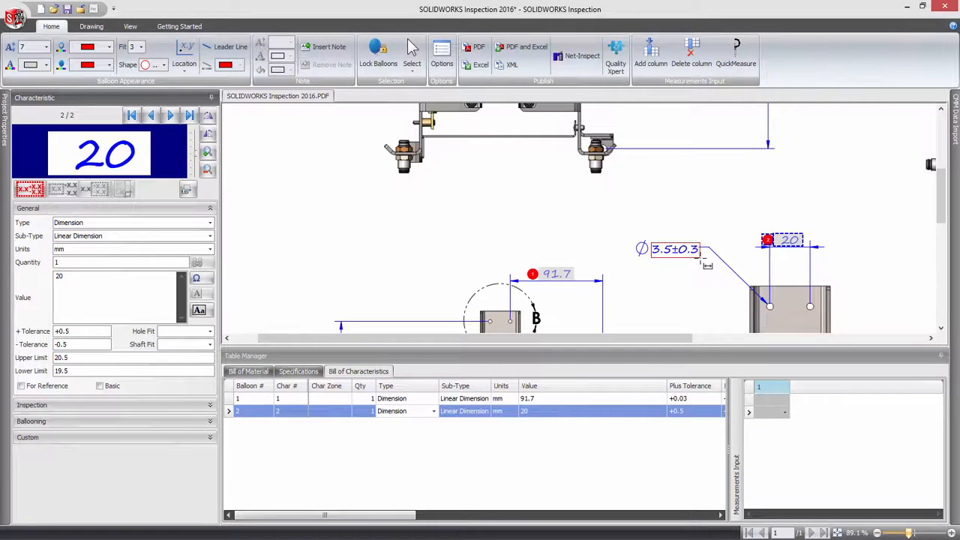
click(673, 249)
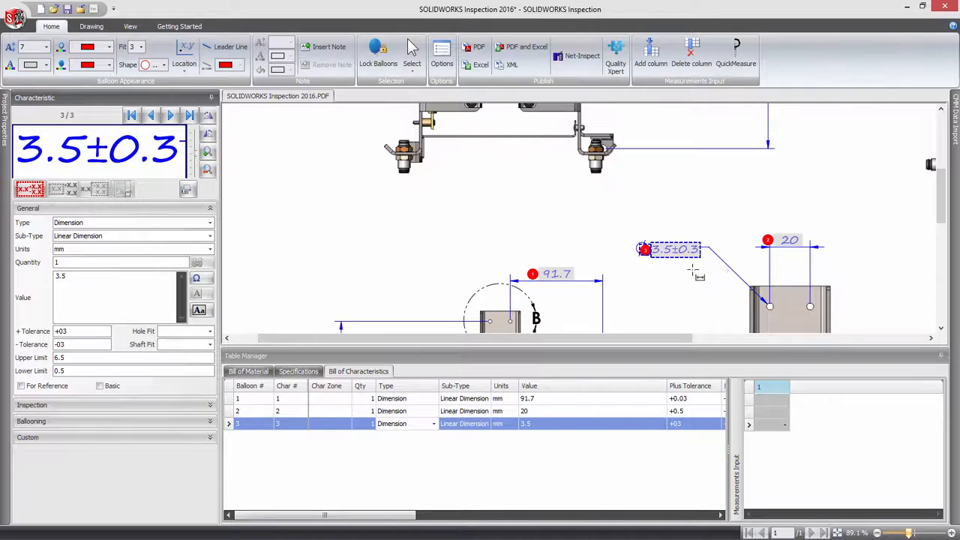